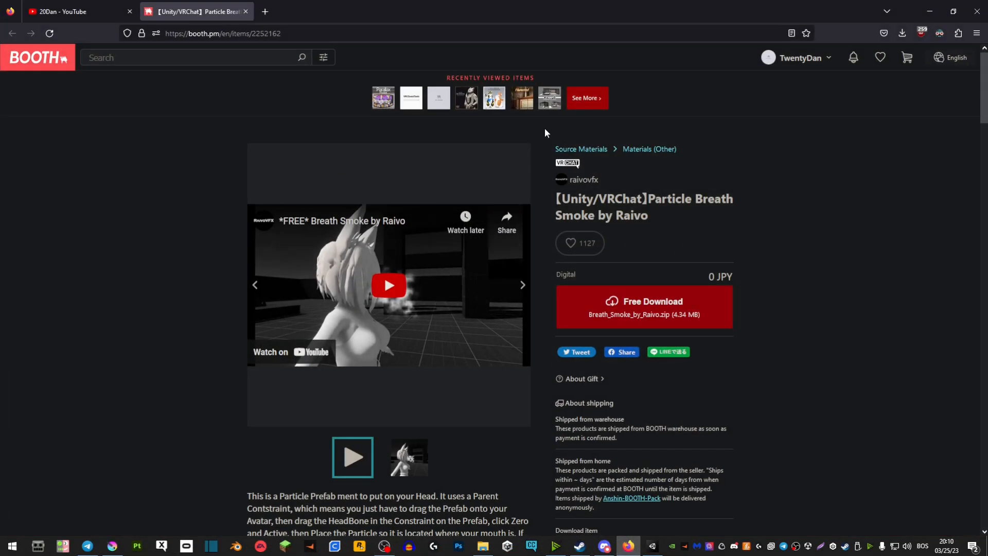
pyautogui.moveTo(190, 380)
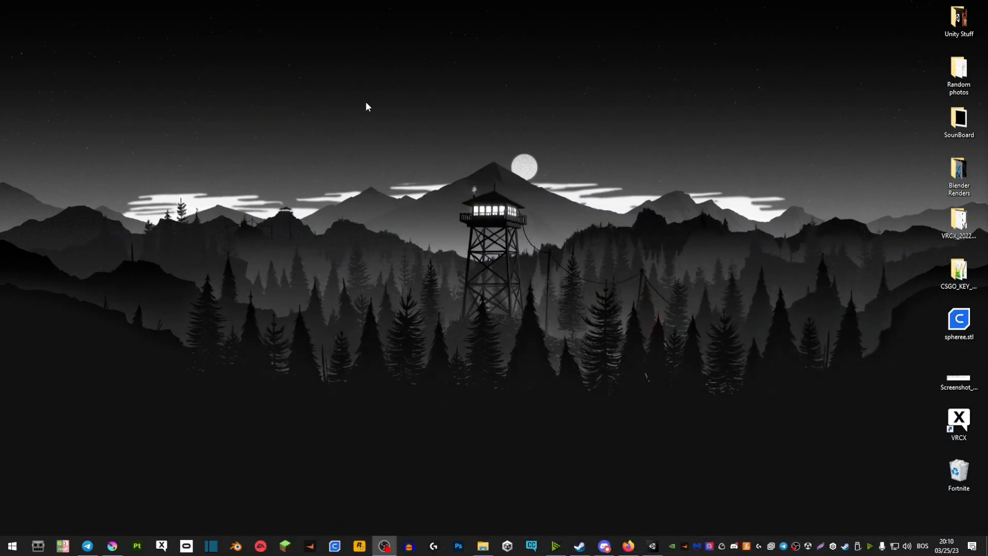
# Search the Project assets for 'breath' to find the Breath Smoke by Raivo prefab
pyautogui.click(651, 545)
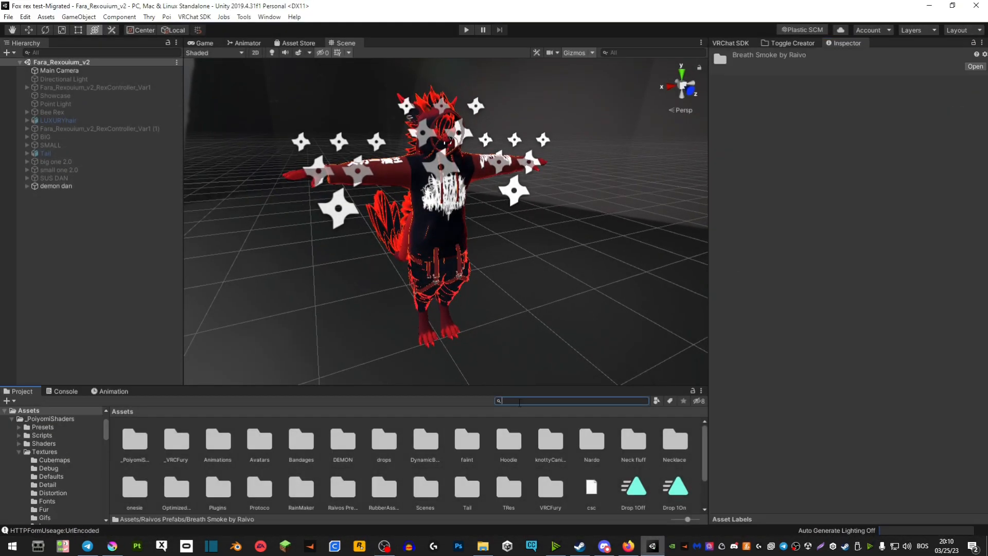
pyautogui.write('breath')
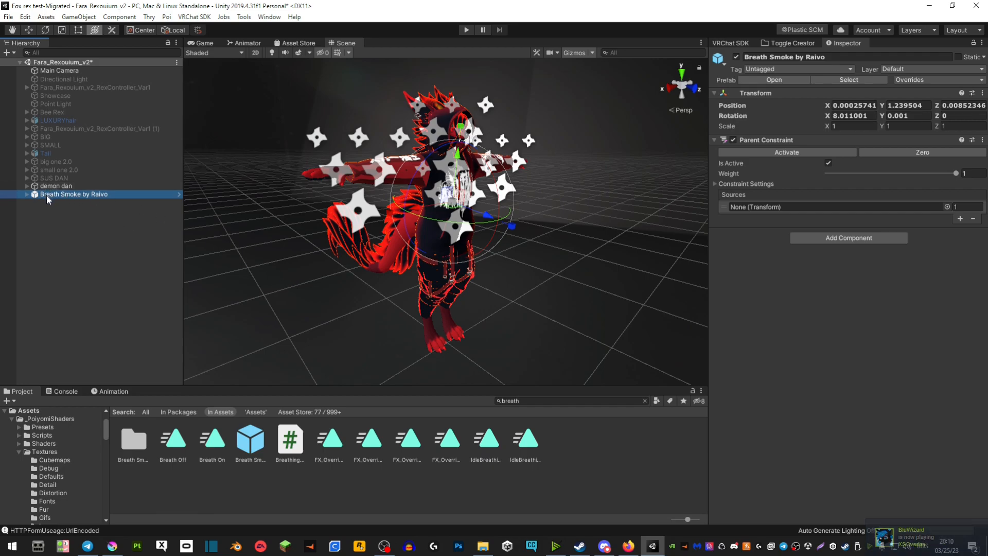
# Expand the demon dan armature and select the Neck, then the Head bone
pyautogui.click(26, 185)
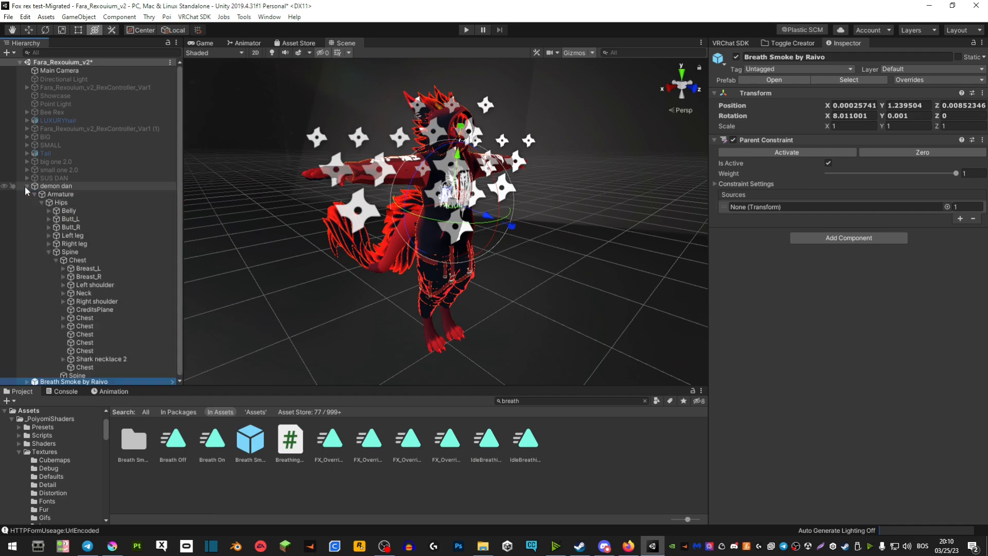
pyautogui.scroll(-3)
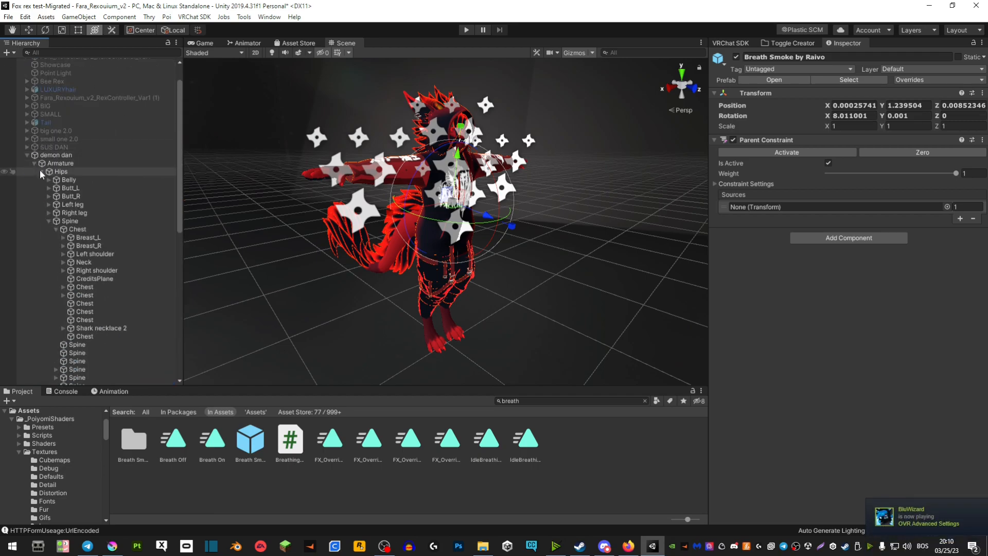
pyautogui.click(84, 262)
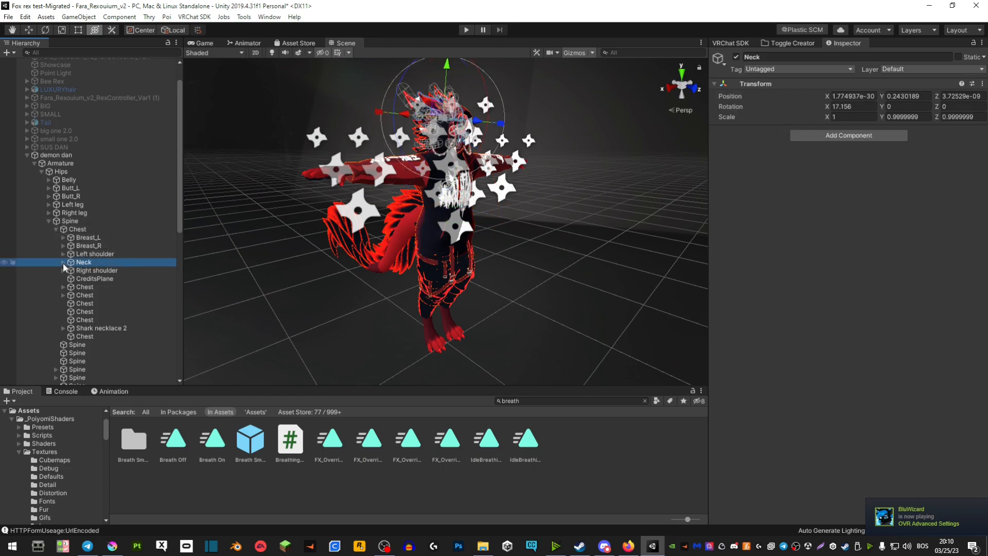
pyautogui.click(63, 262)
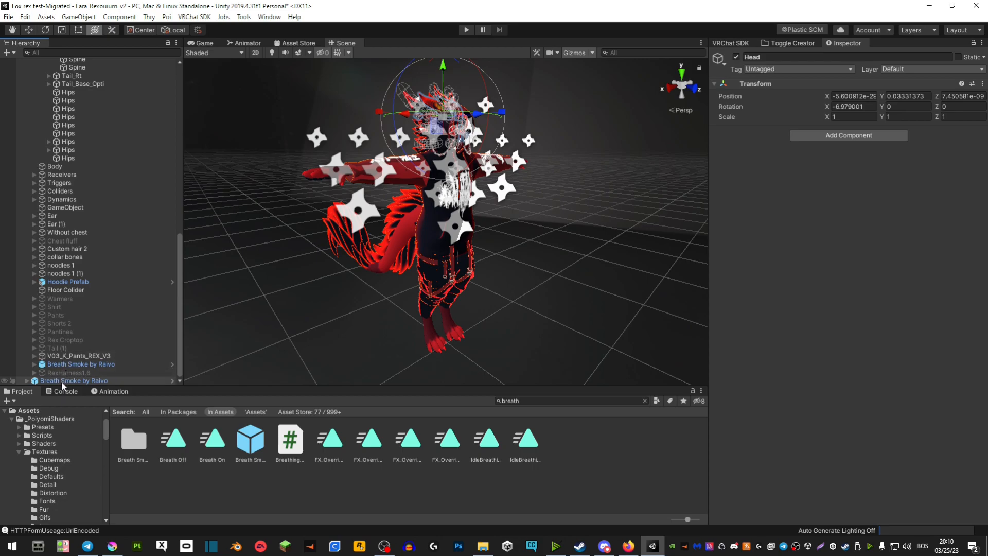
# Select the Breath Smoke by Raivo prefab in the Hierarchy
pyautogui.click(73, 380)
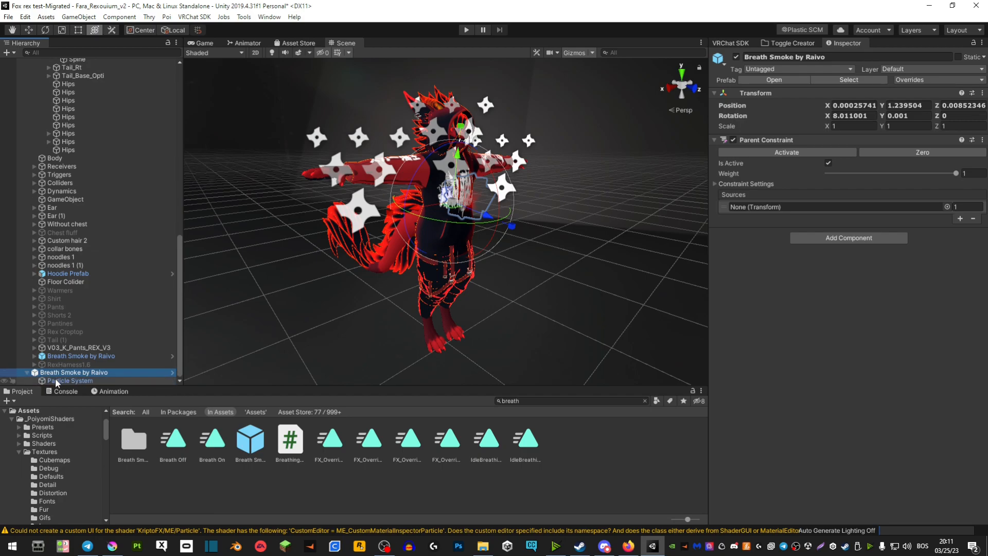
# Select the prefab's Particle System and pick a new smoke tint colour
pyautogui.click(70, 381)
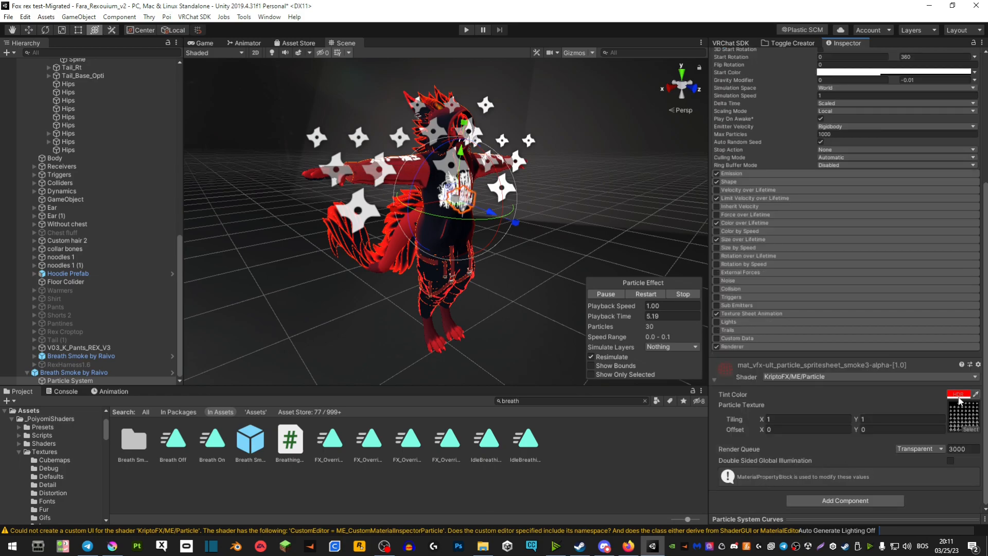
pyautogui.click(958, 395)
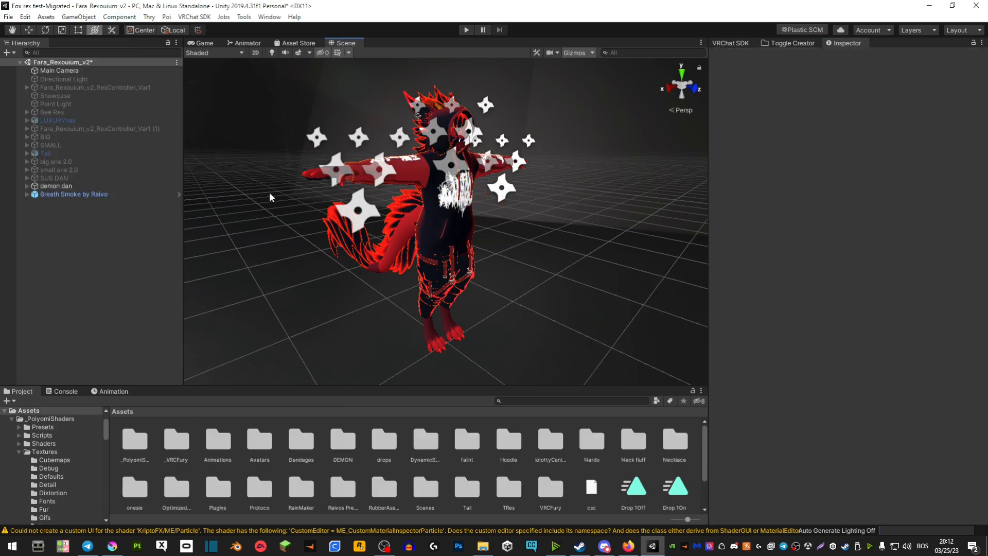
pyautogui.moveTo(412, 379)
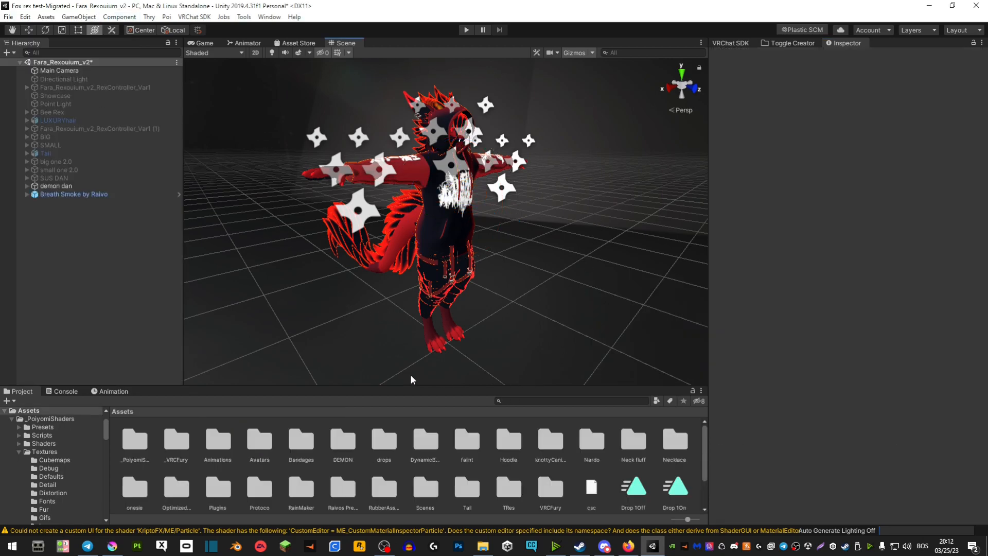